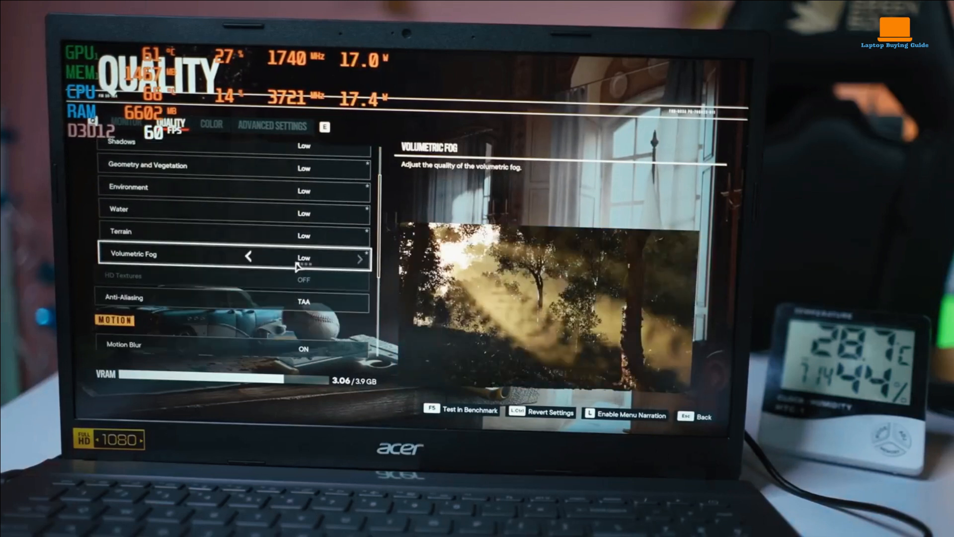
{"action": "scroll", "scroll_direction": "down", "scroll_amount": 3}
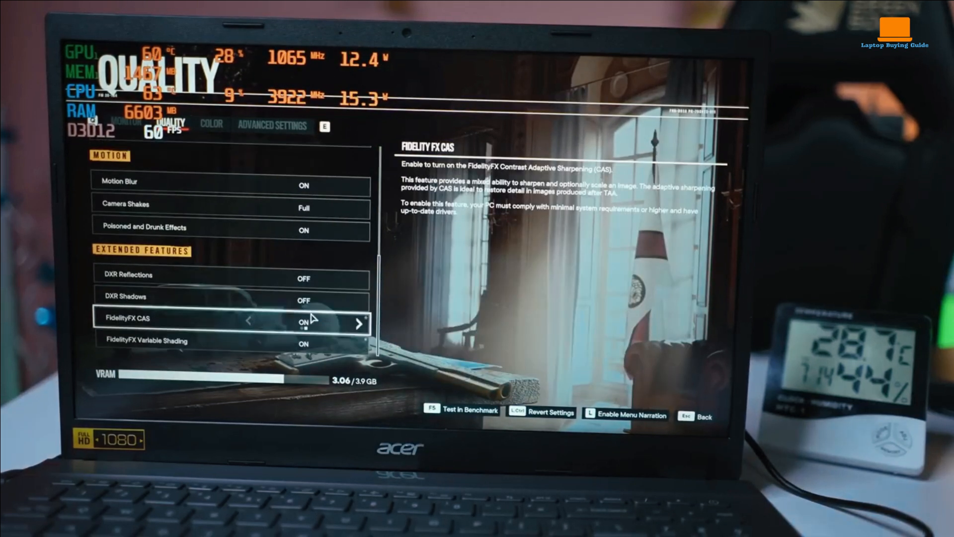